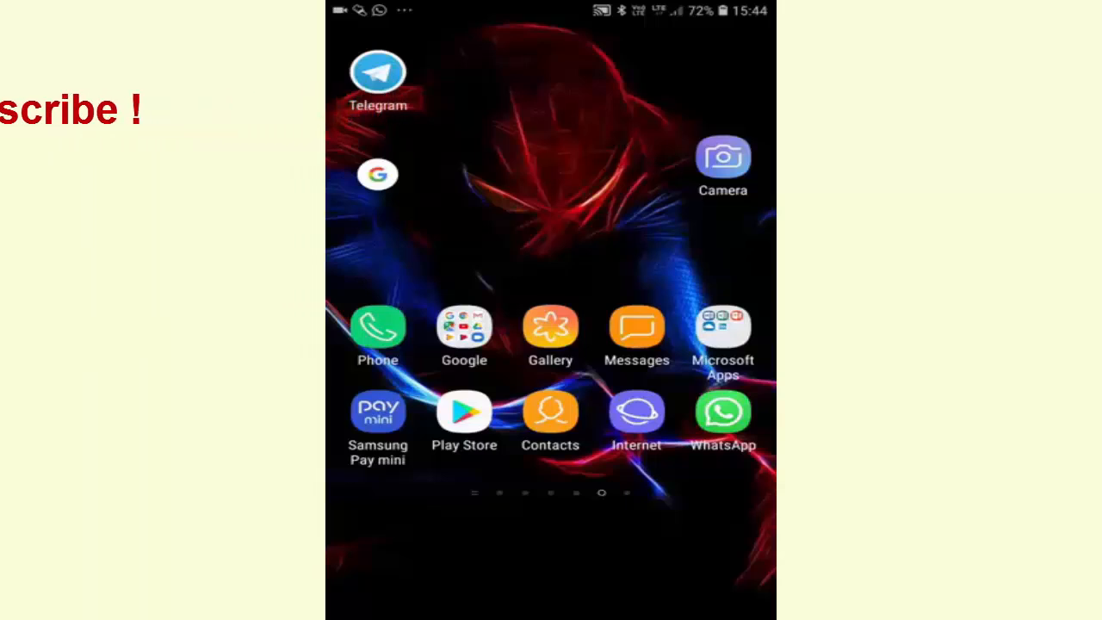
Search Play Store for 'gboard' and open the Gboard – the Google Keyboard listing
click(464, 410)
text(gboard)
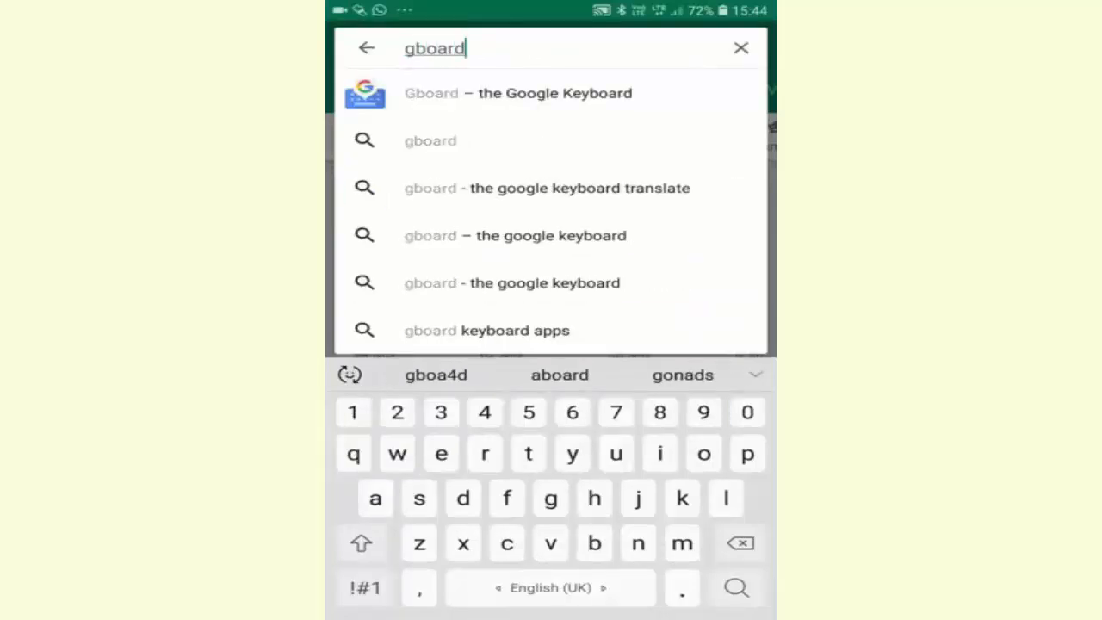
click(517, 93)
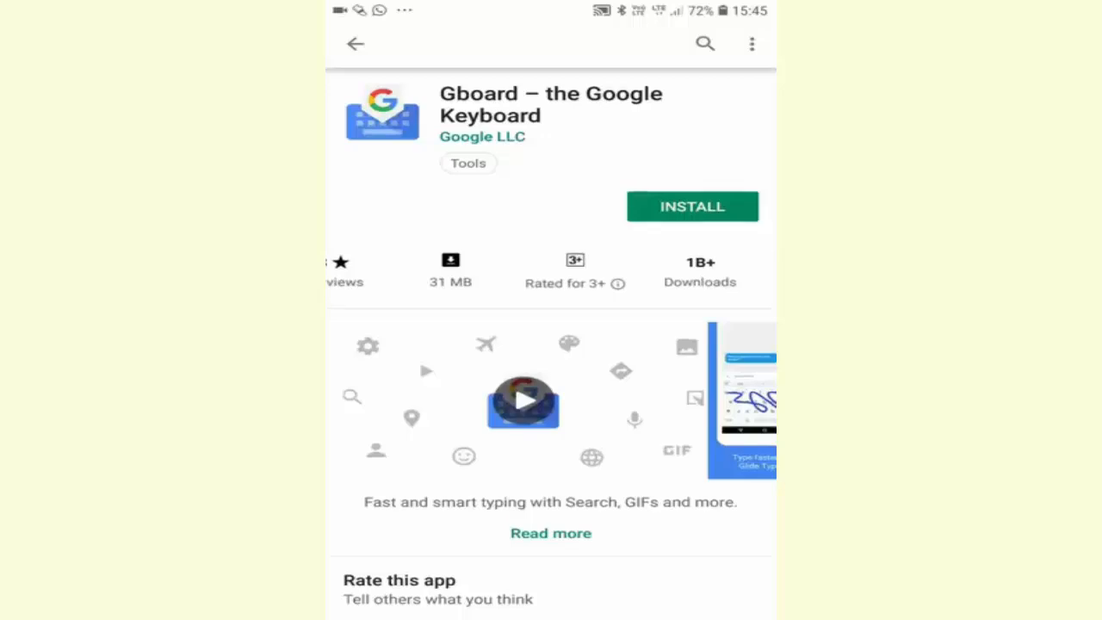
Install Gboard and launch it once downloaded, reaching its Step 1 setup screen
click(692, 207)
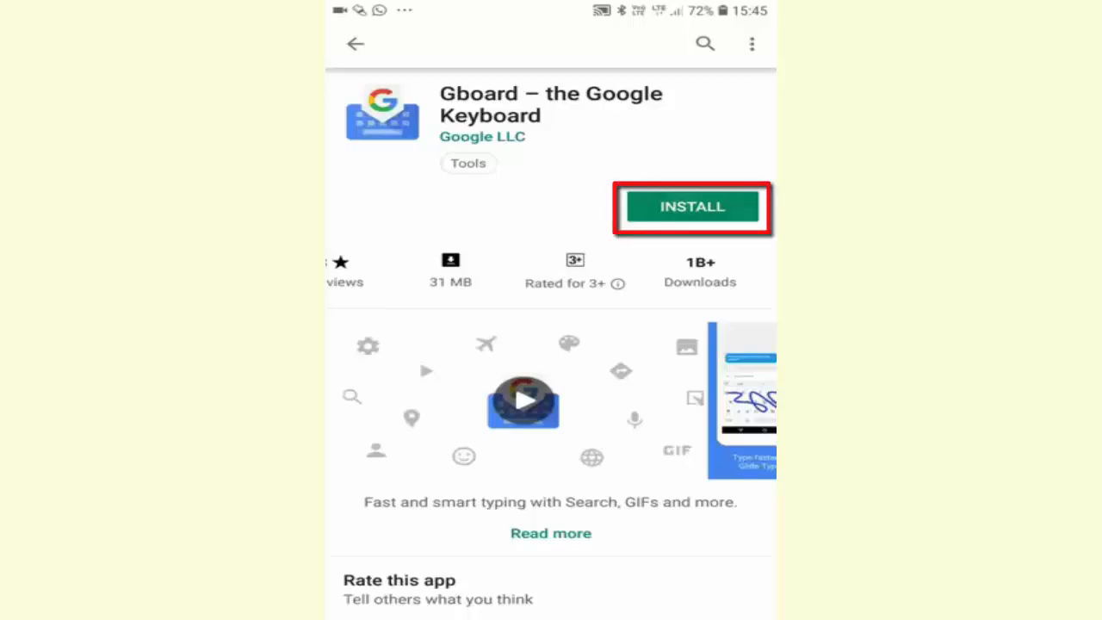
click(692, 207)
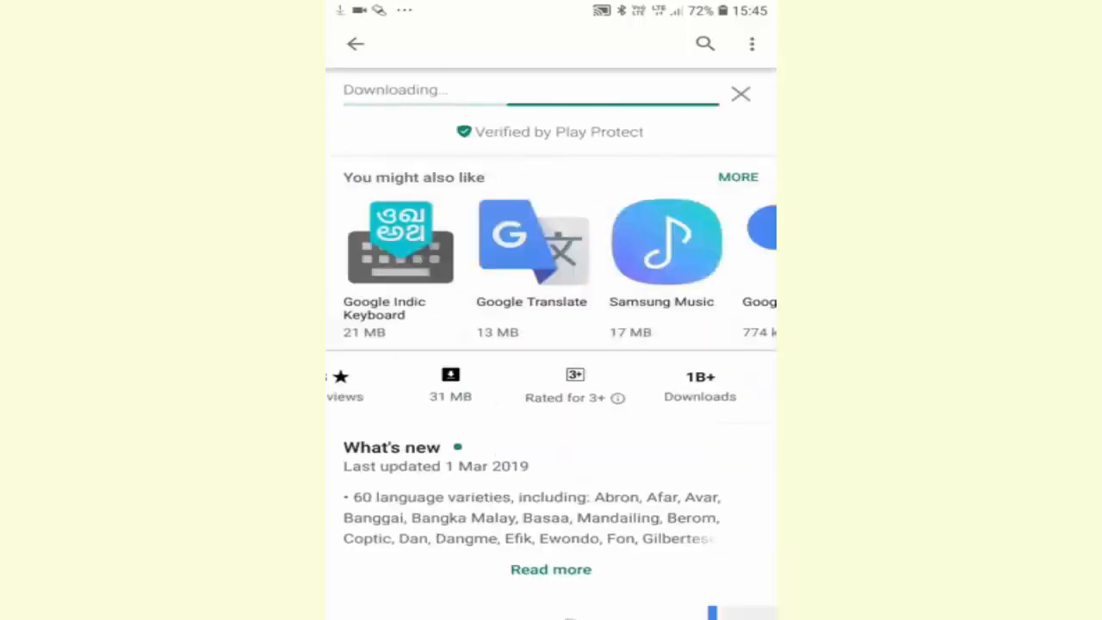
scroll(down, 3)
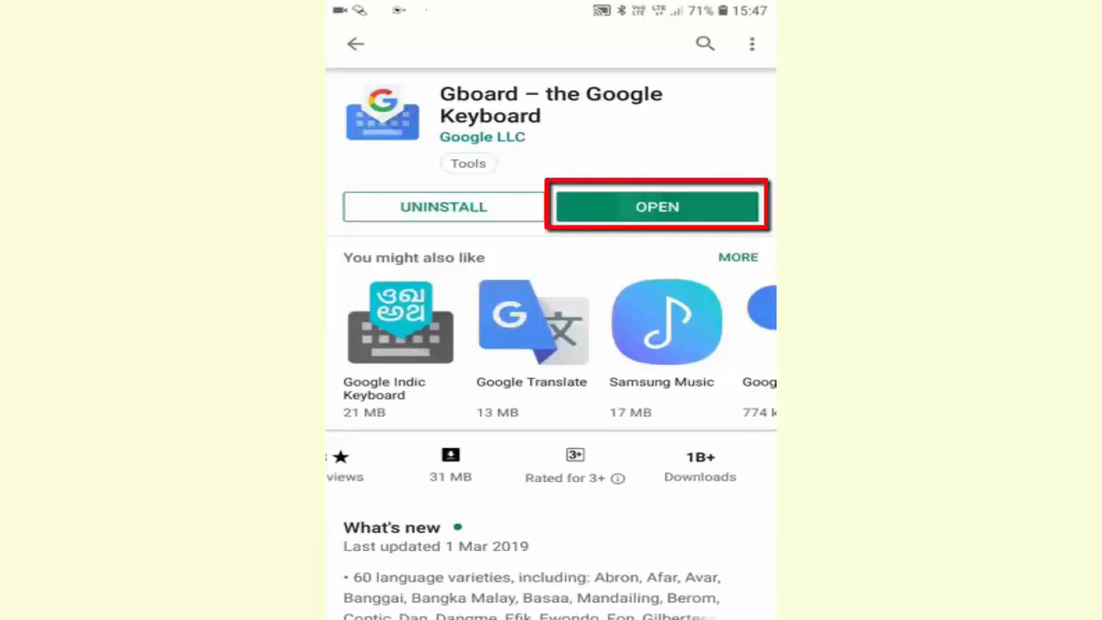
click(657, 206)
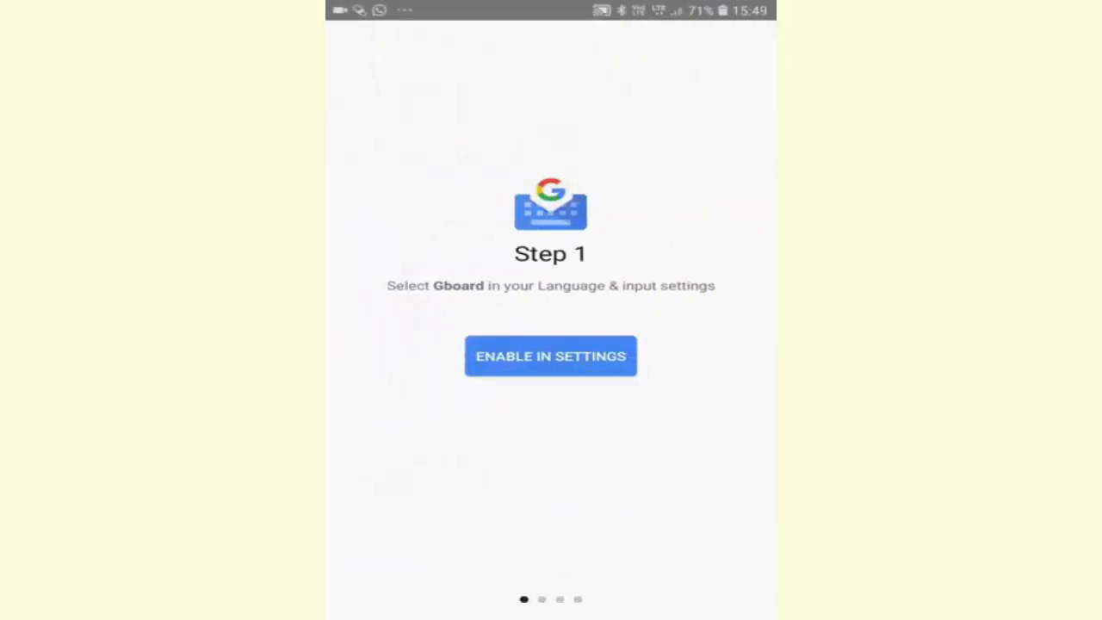
Switch Gboard on in Manage Keyboards and accept the Attention data warning
click(550, 355)
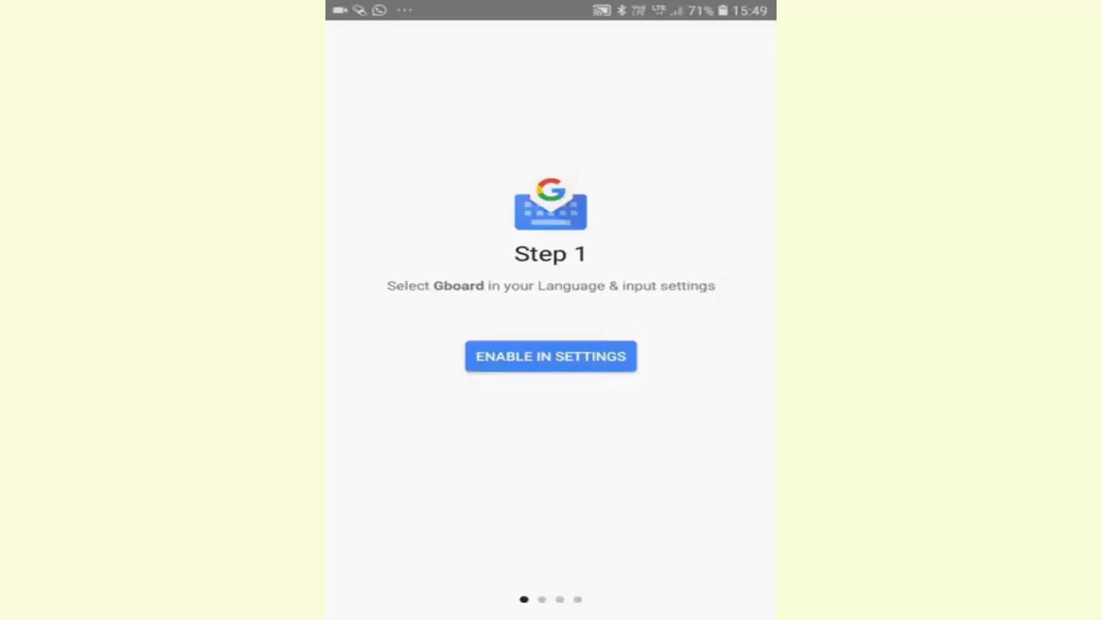
click(551, 354)
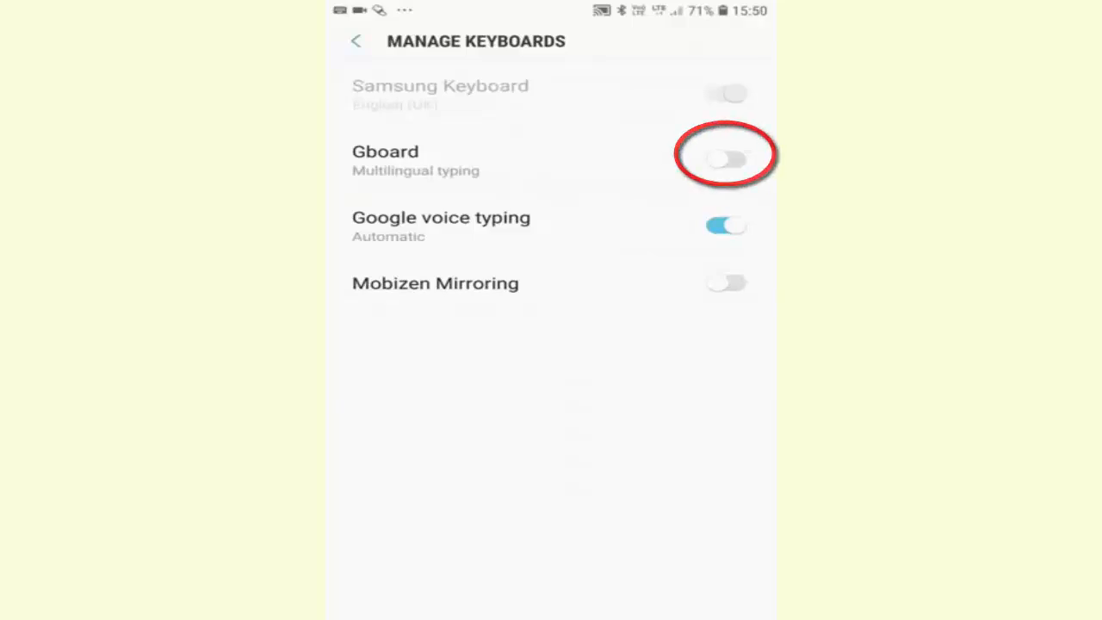
click(727, 158)
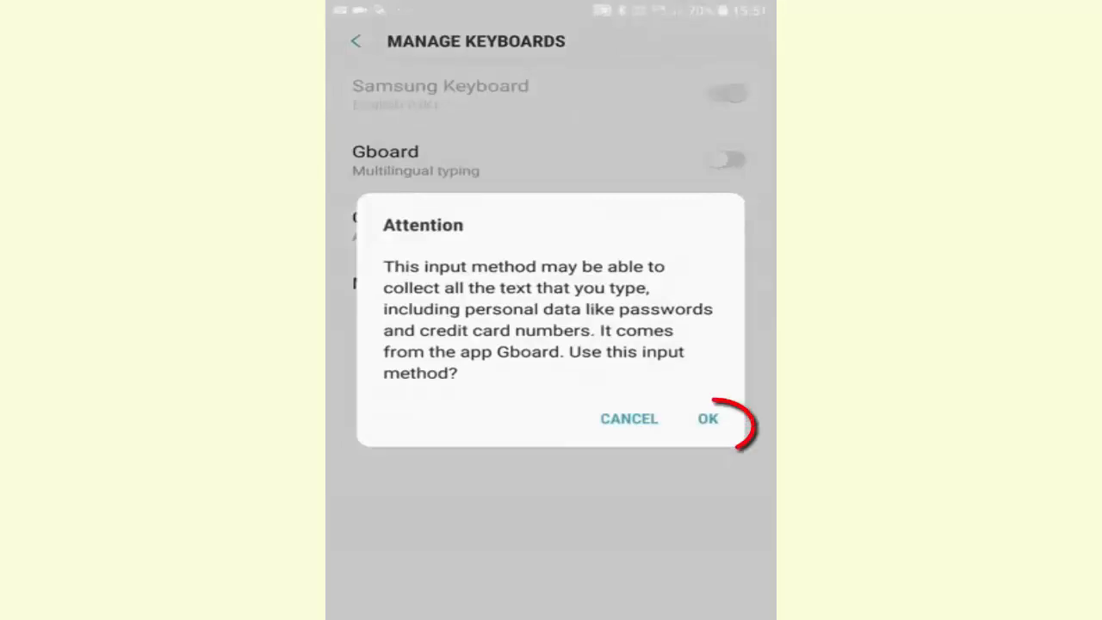
click(706, 420)
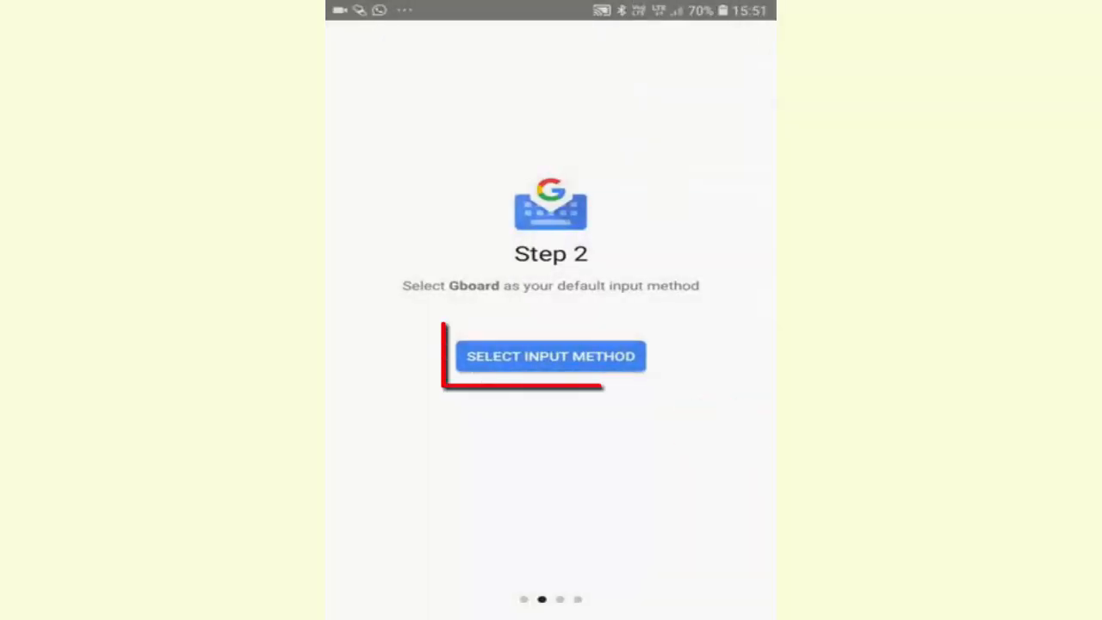
Choose Gboard as default input method, allow contacts access, and finish setup
click(550, 354)
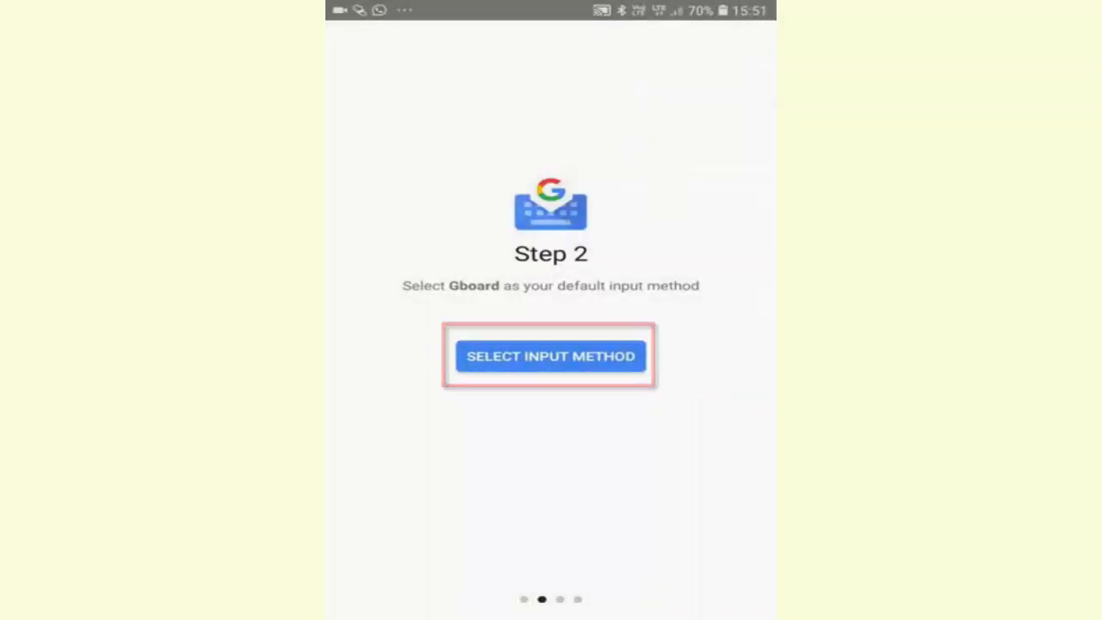
click(551, 355)
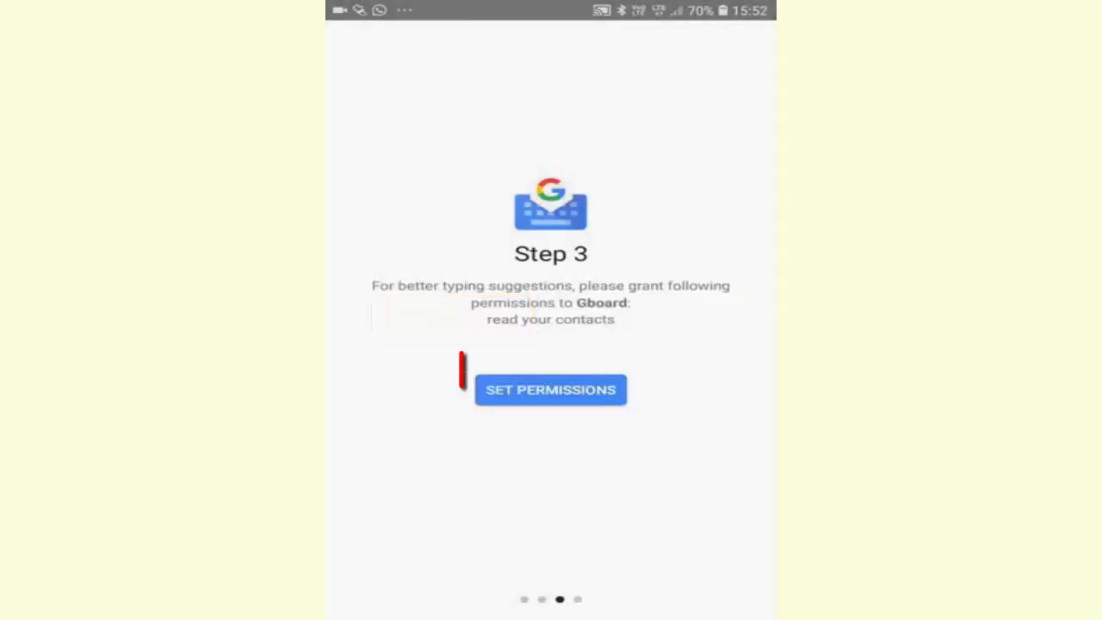
click(551, 389)
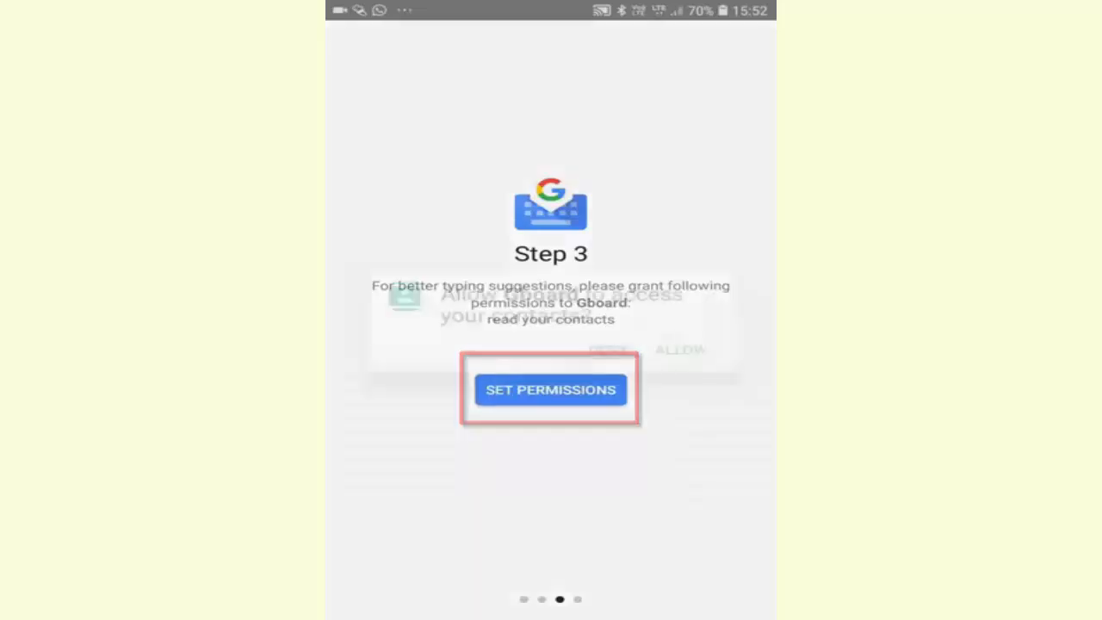
click(550, 389)
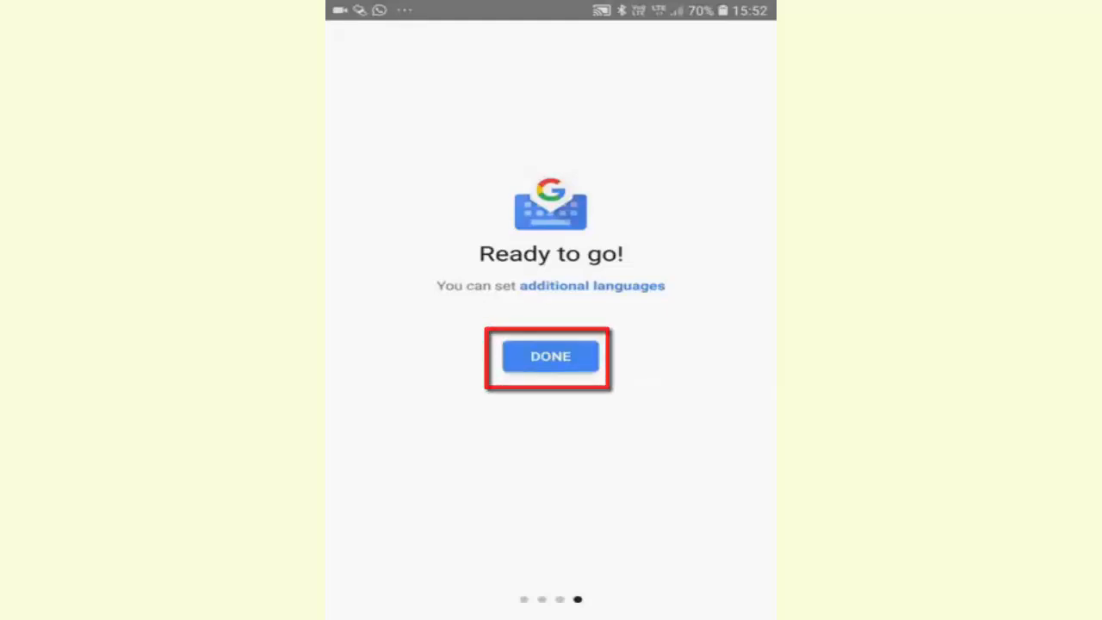
click(551, 357)
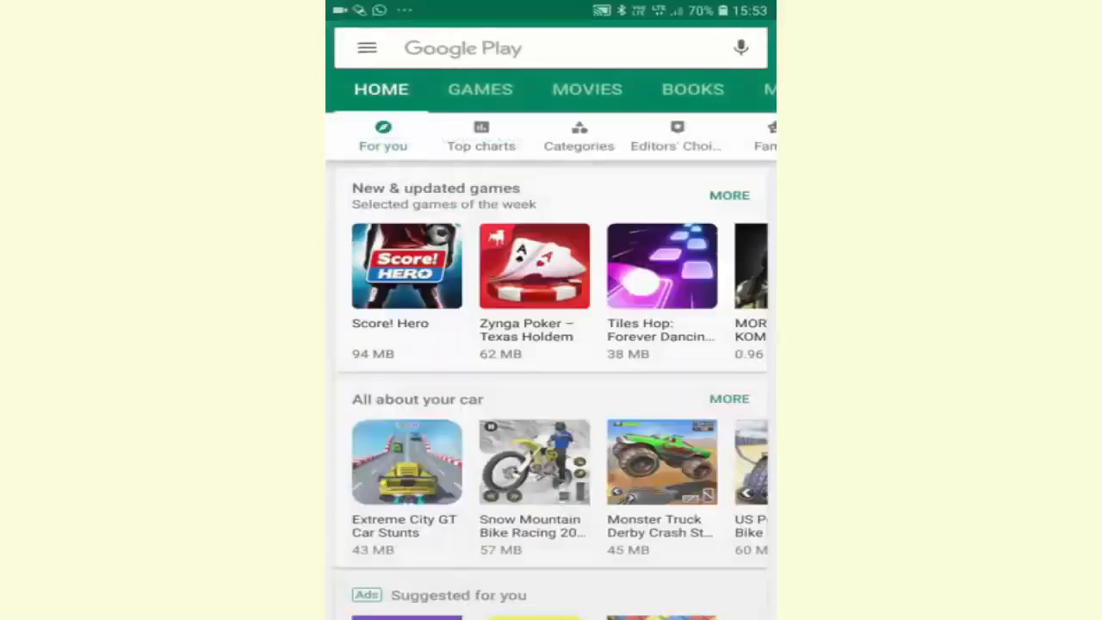
Go home, then in WhatsApp search for and open the Ankit-1 chat
key(Home)
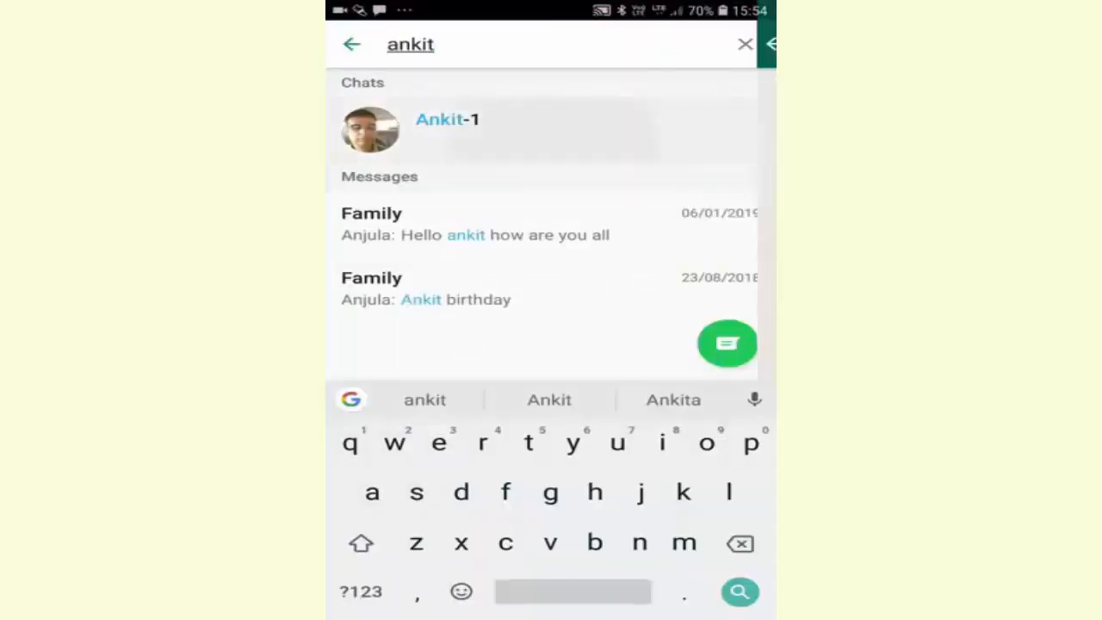
click(447, 118)
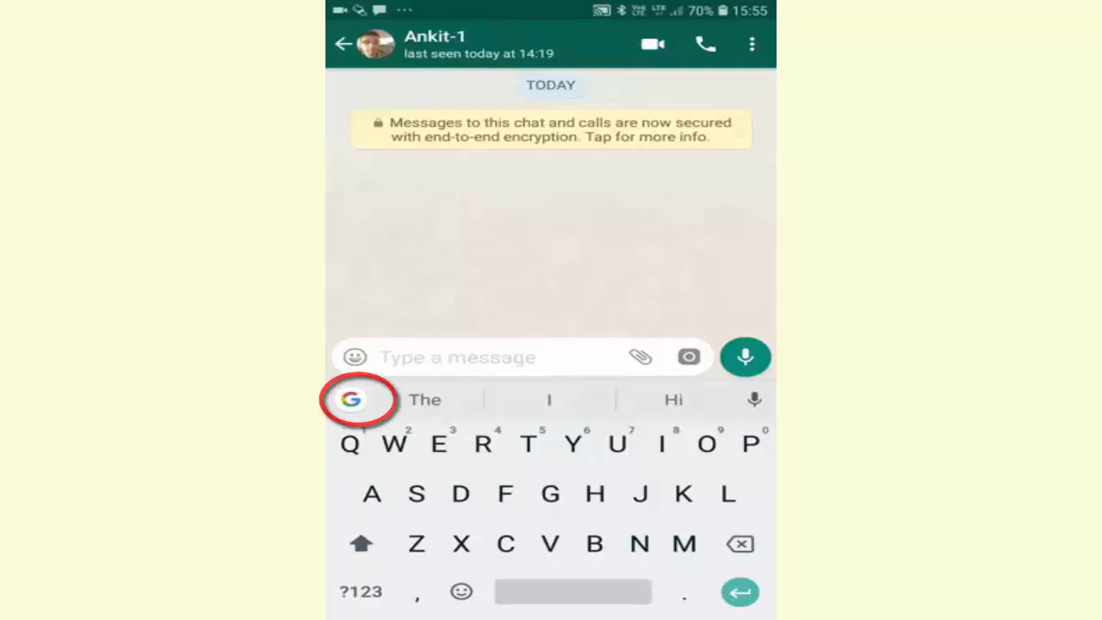
Search 'Current time in india' via Gboard's G button and send the time card to Ankit-1
click(351, 400)
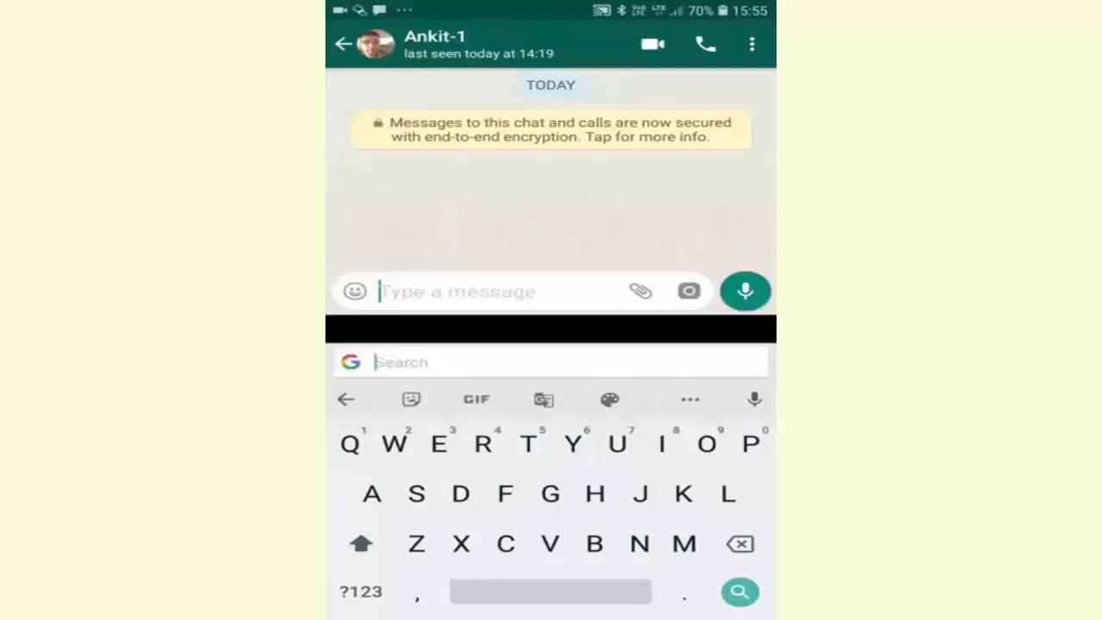
click(551, 362)
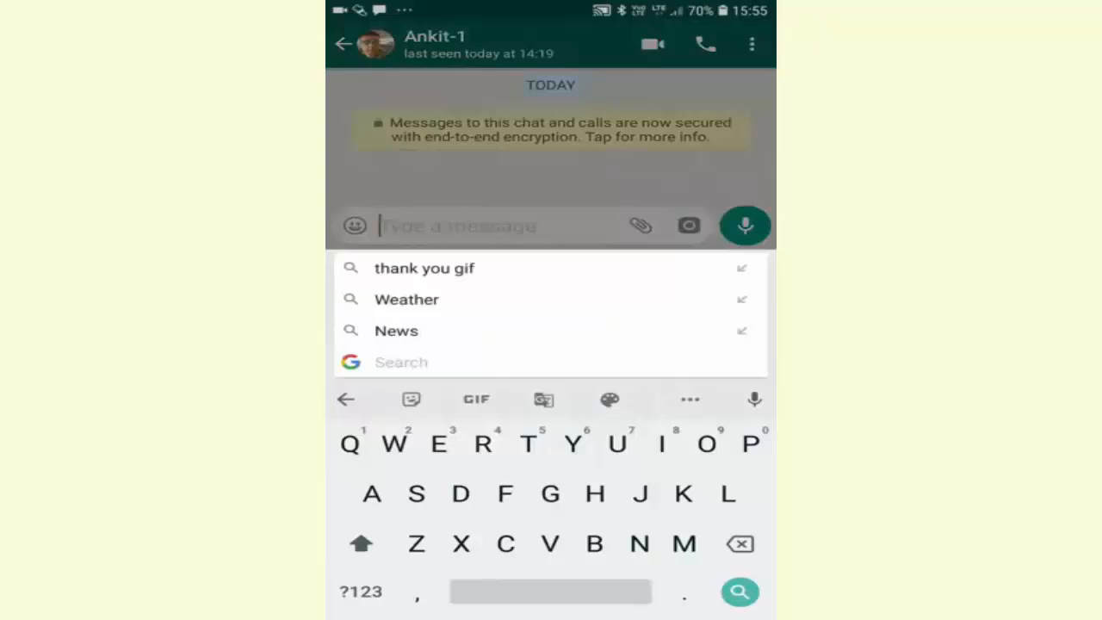
text(c)
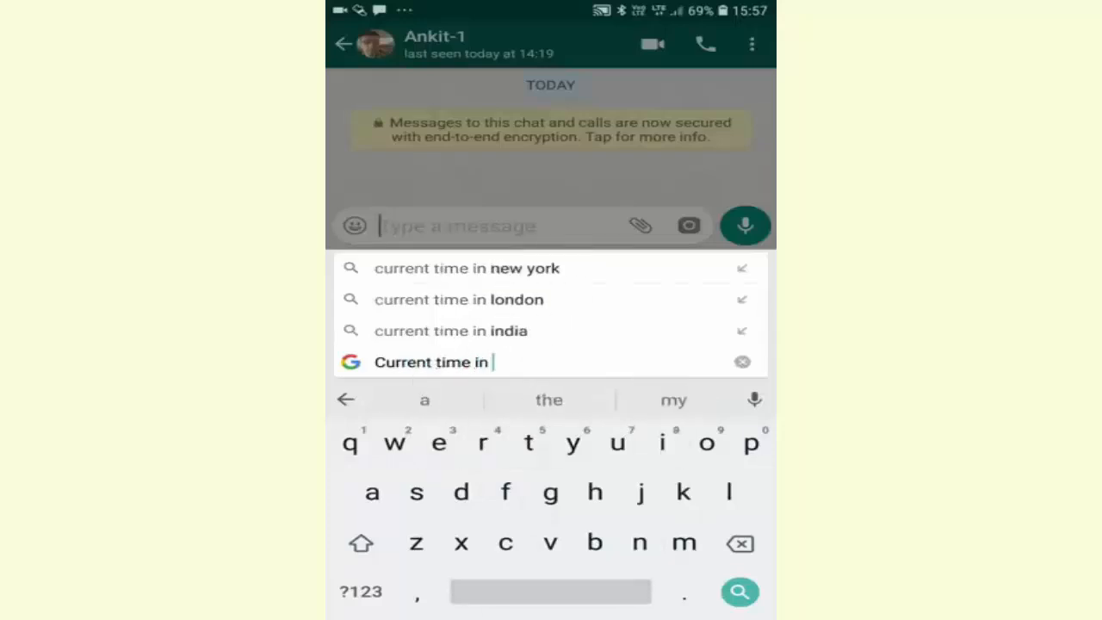
text(india)
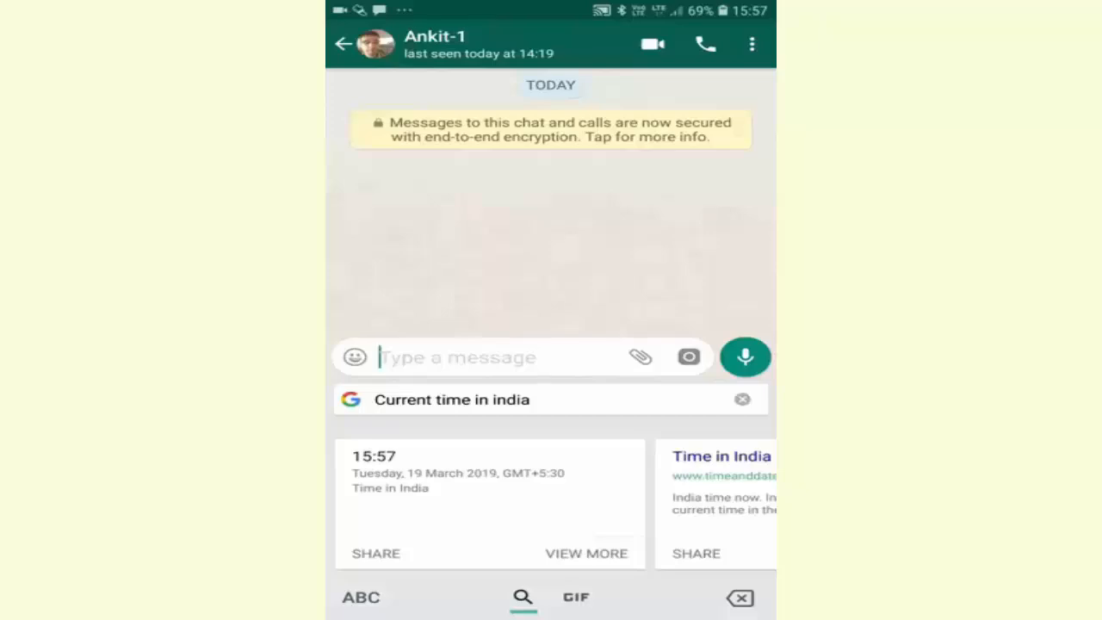
click(375, 553)
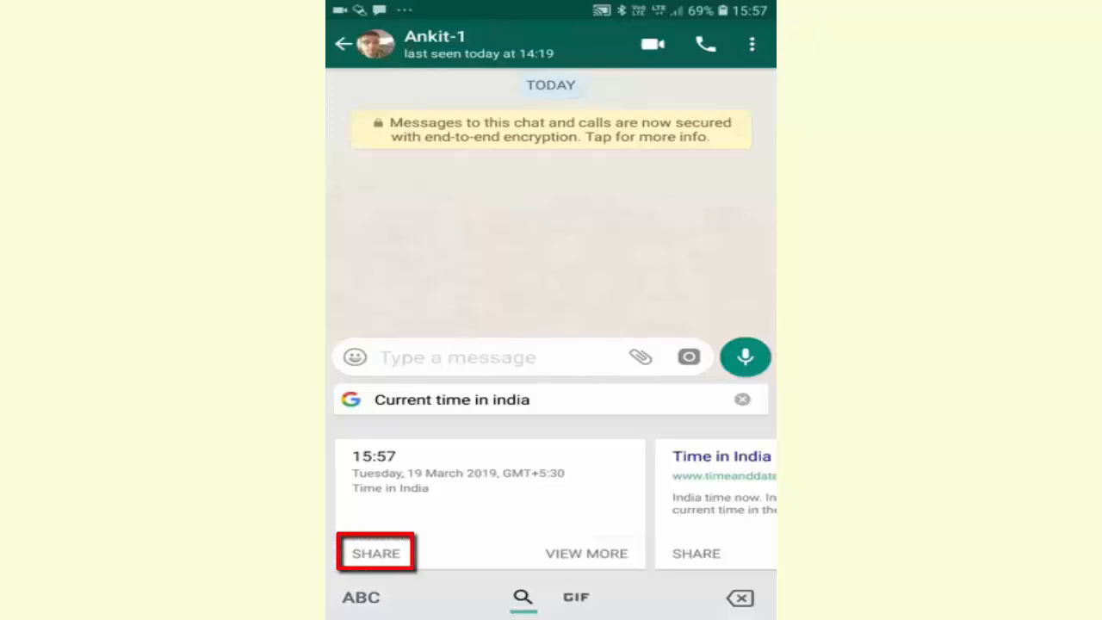
click(375, 553)
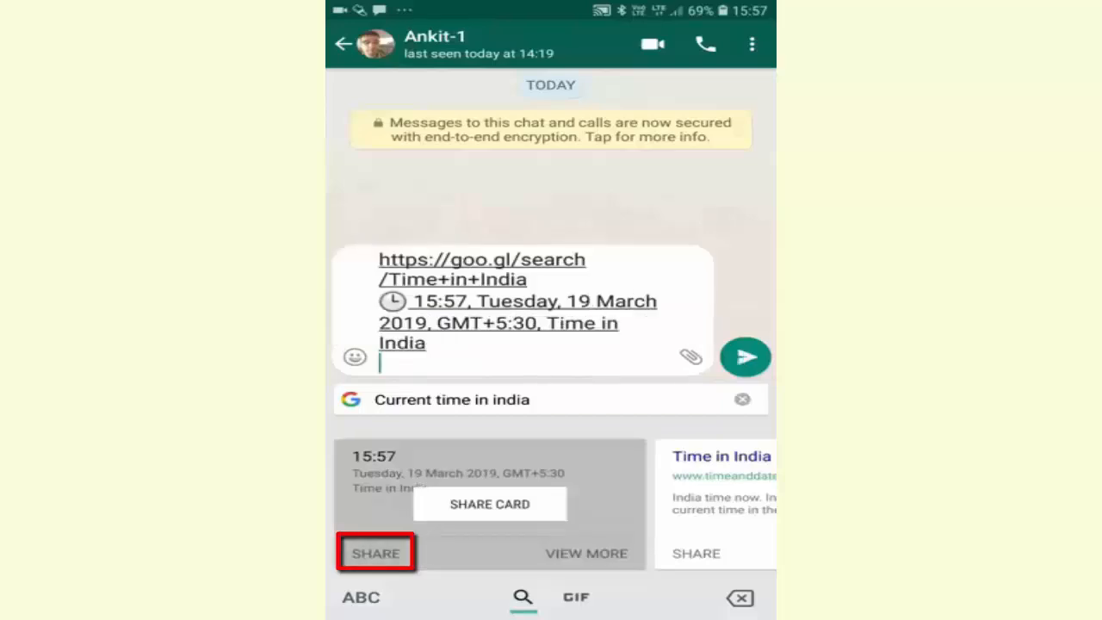
click(376, 553)
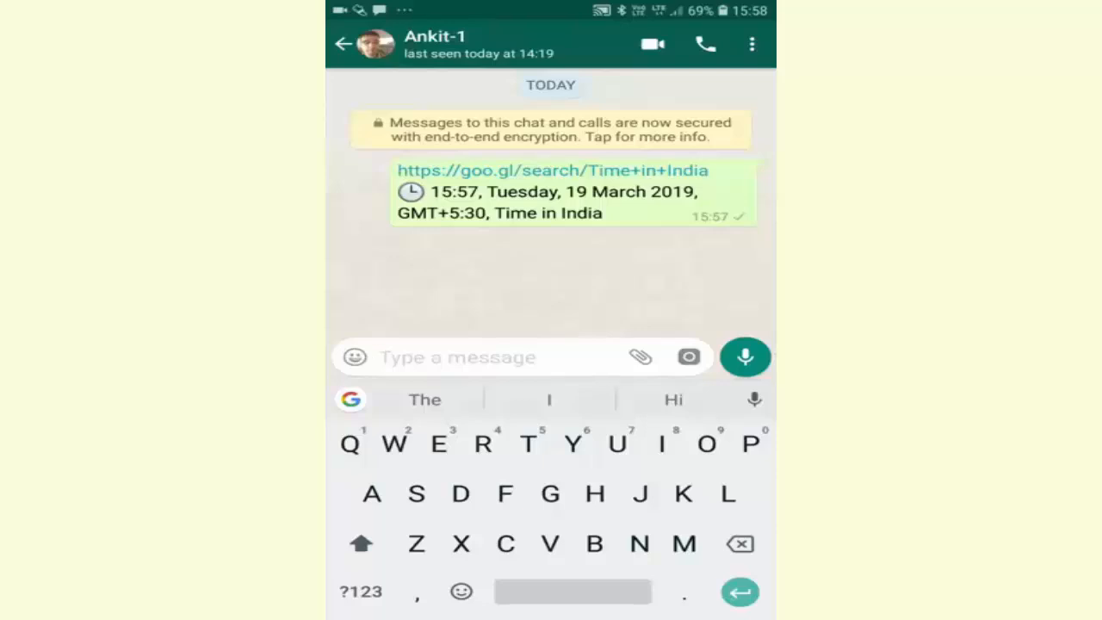
Search 'Temperature in Delhi' via Gboard and send the 30°C weather card to Ankit-1
click(351, 400)
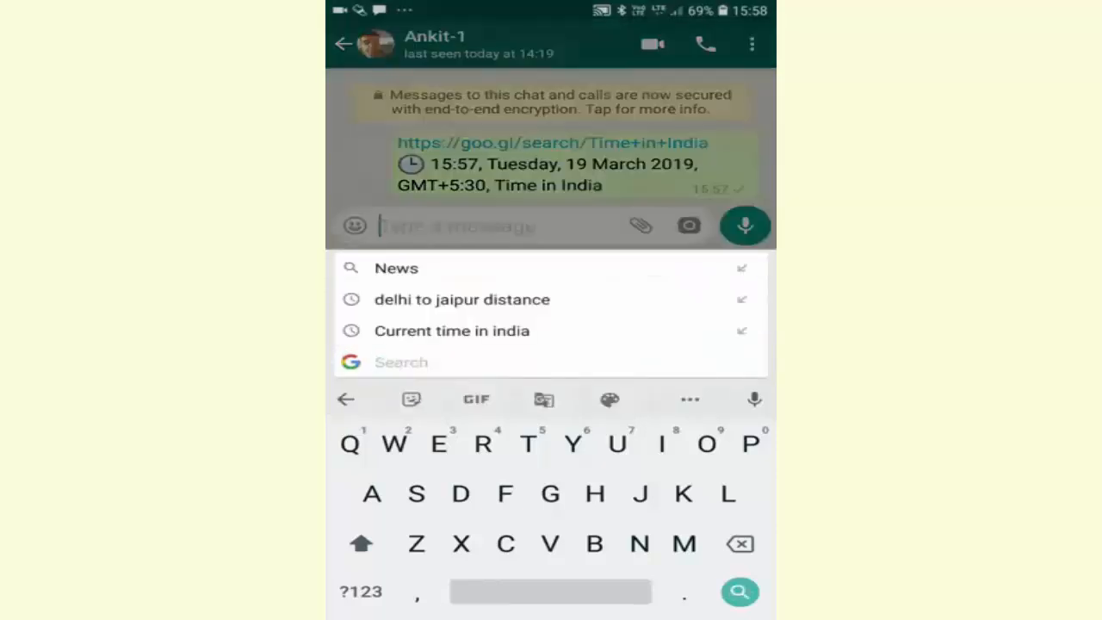
text(Temp)
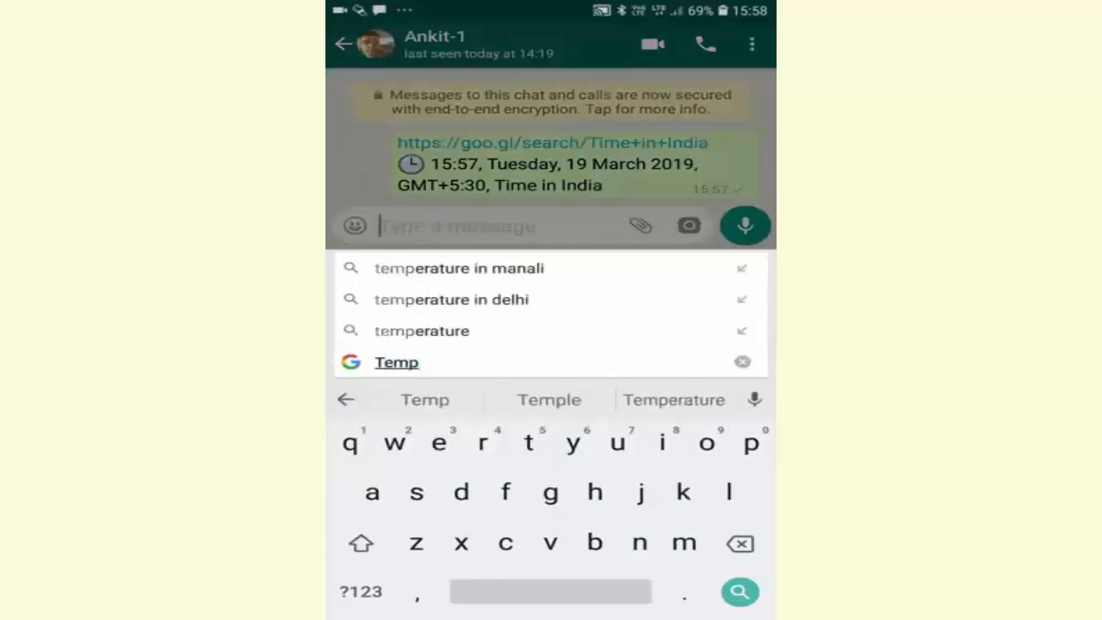
click(674, 399)
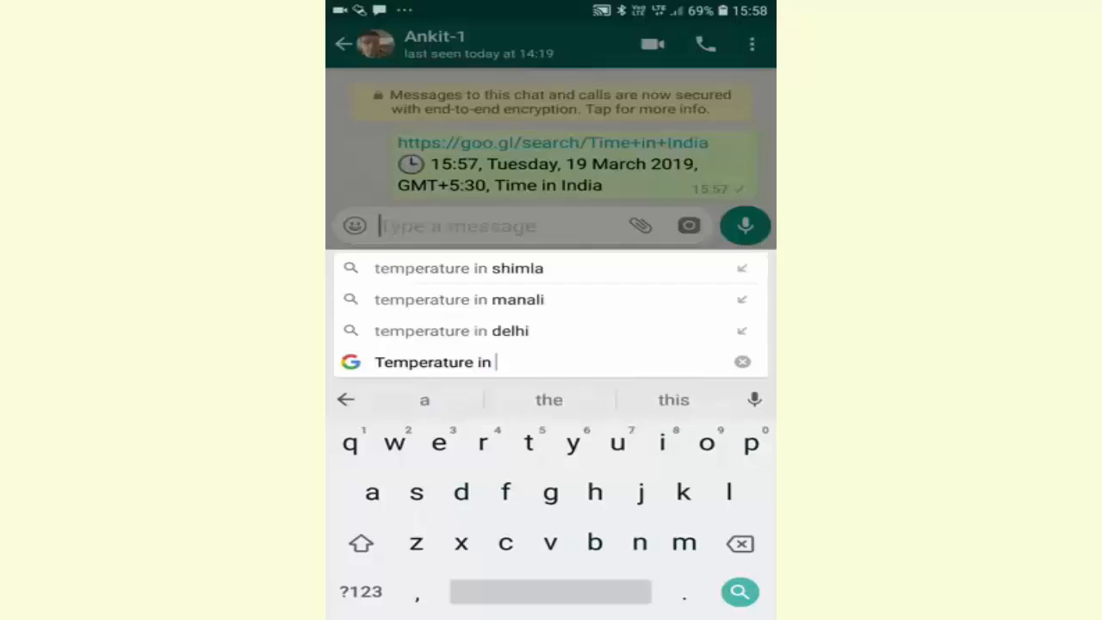
text(de)
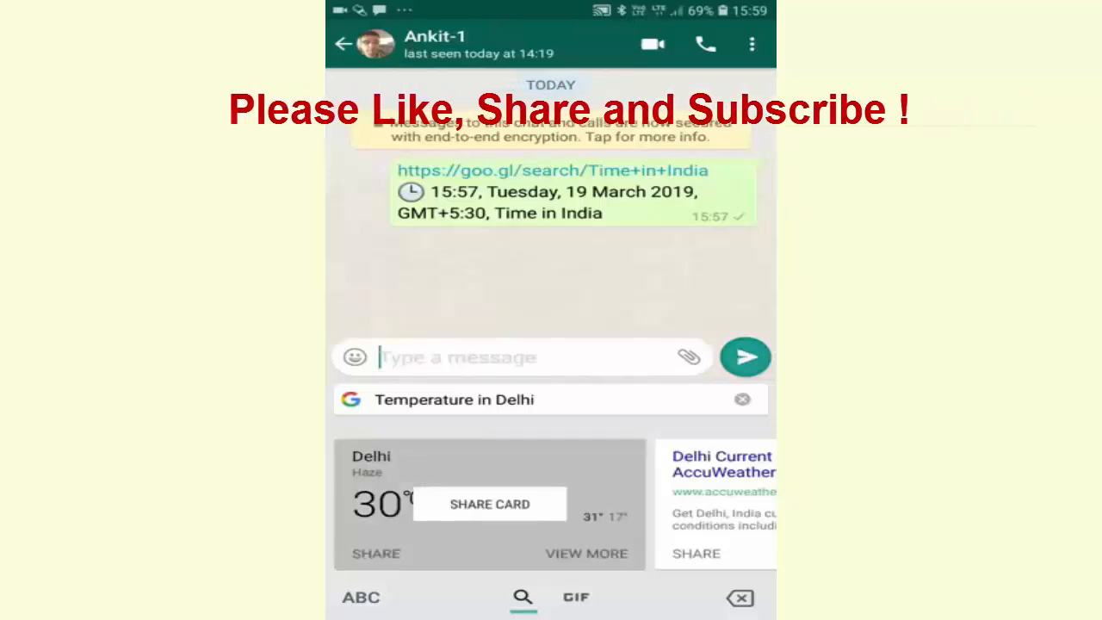
click(489, 503)
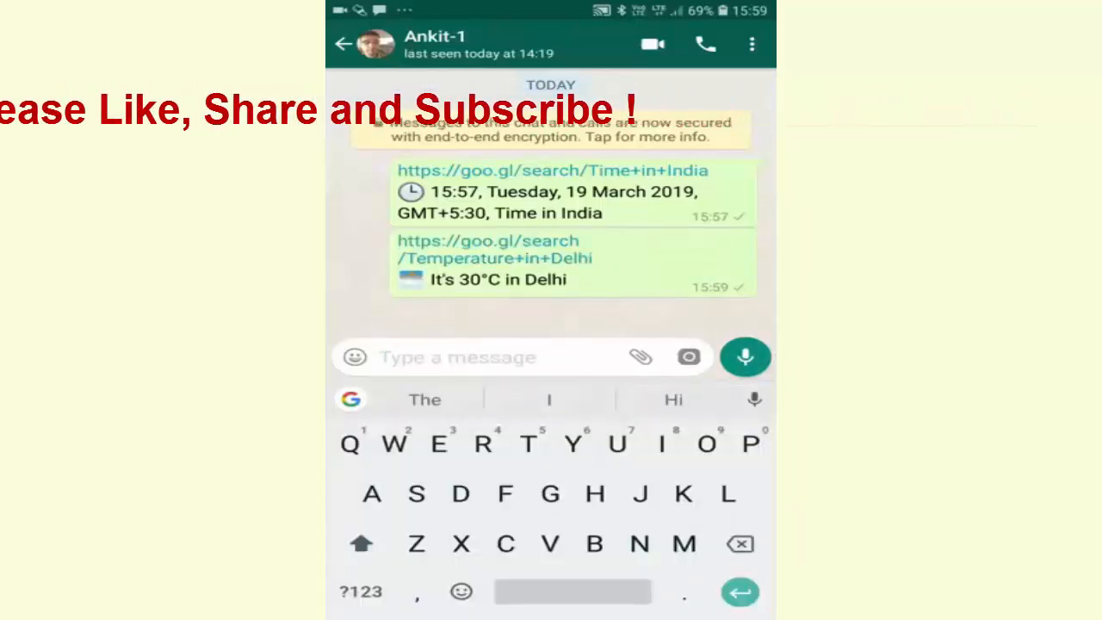